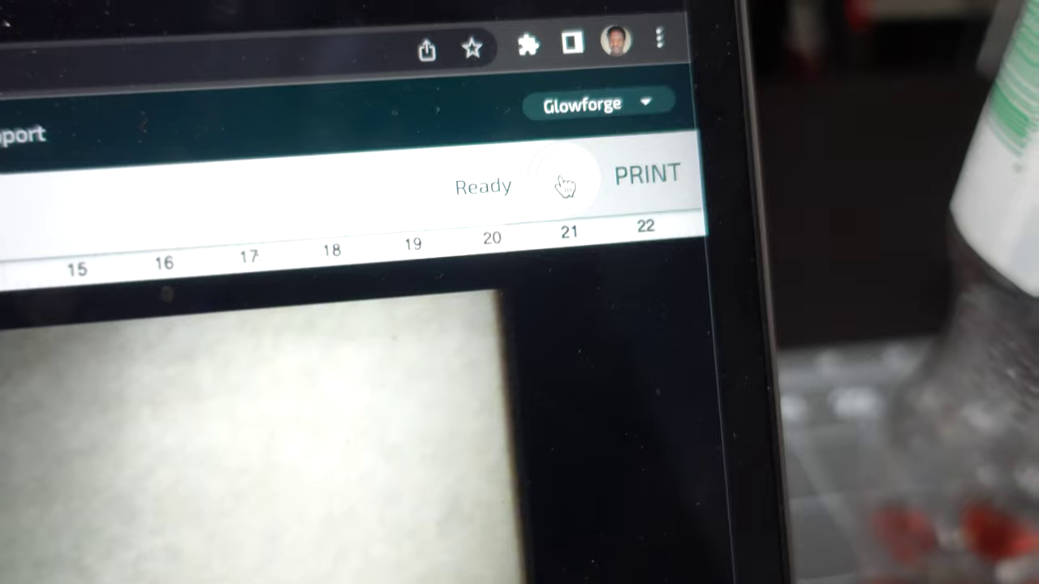
# Send the ashtray job to the Glowforge, starting the 3:55 print countdown awaiting the machine button.
pyautogui.click(646, 174)
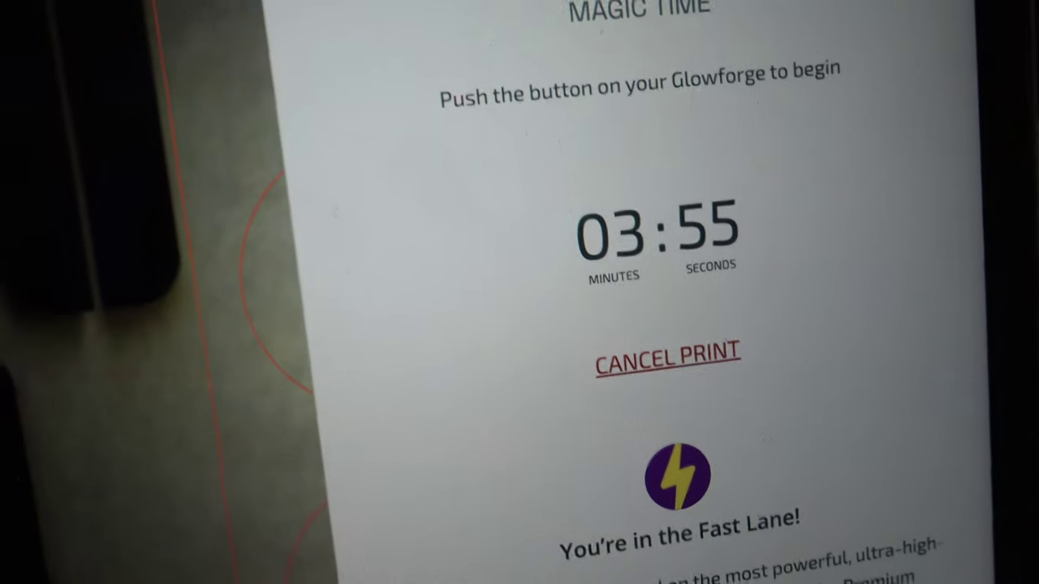